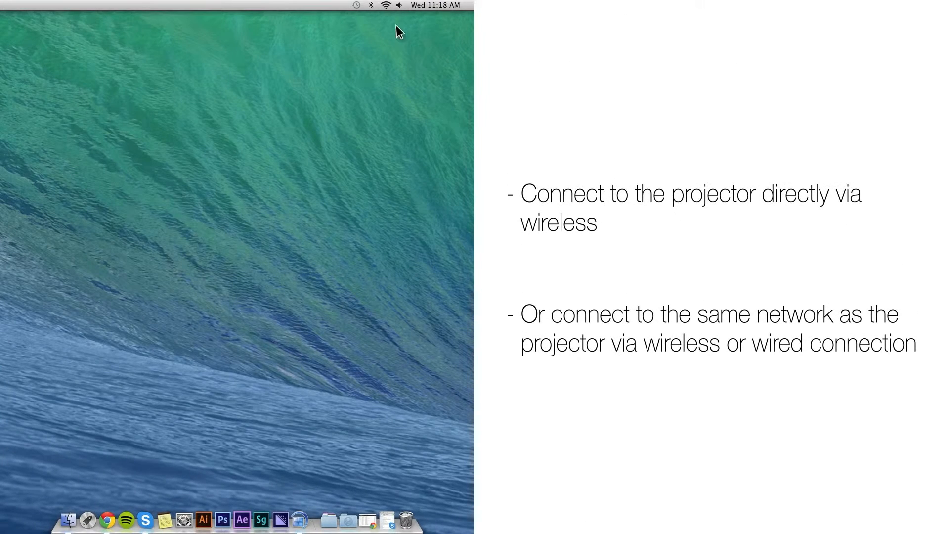
- Launch Multi PC Projection and join projector ROOM_101 with Connect as Moderator enabled
left_click(385, 5)
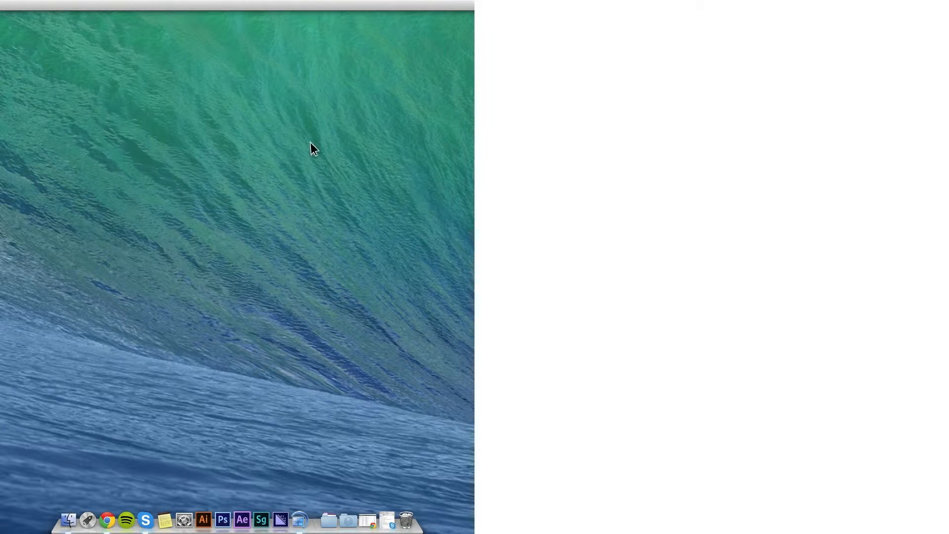
left_click(299, 520)
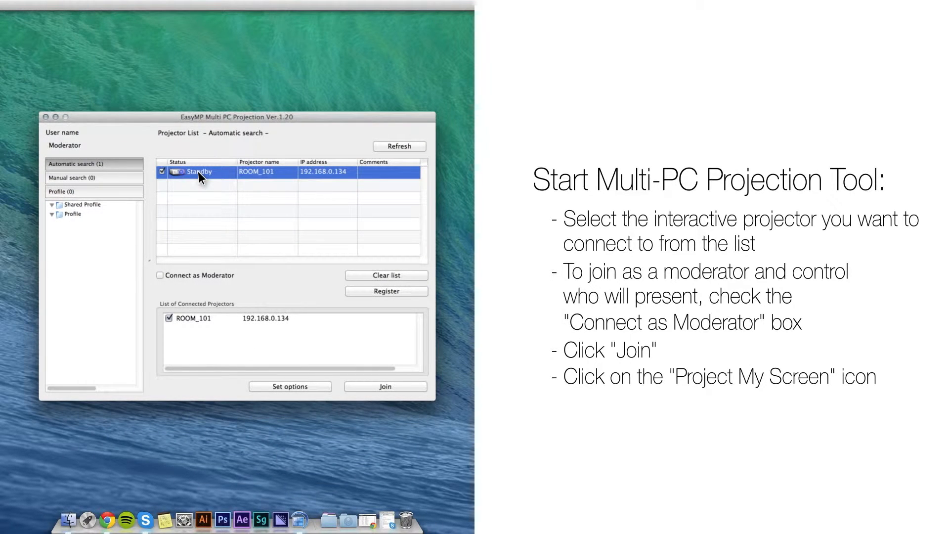
mouse_move(188, 212)
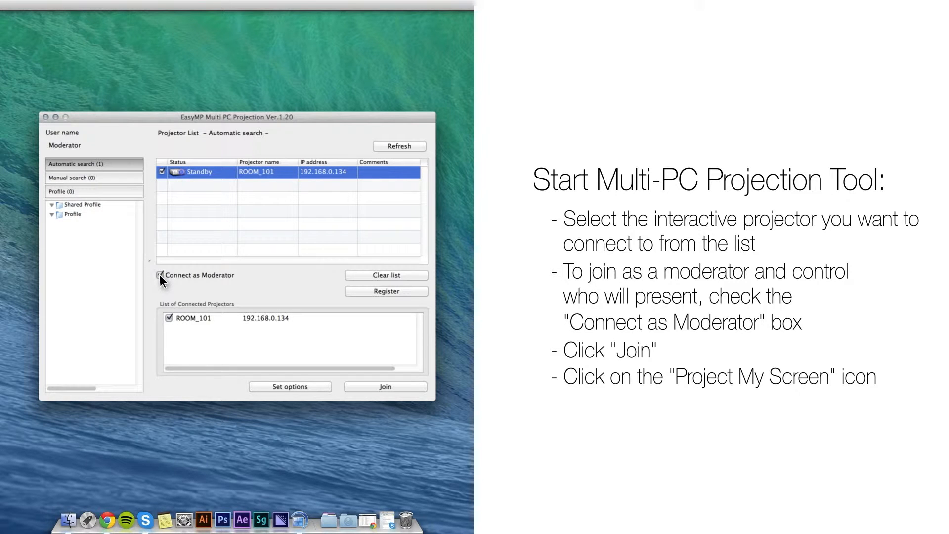
left_click(160, 276)
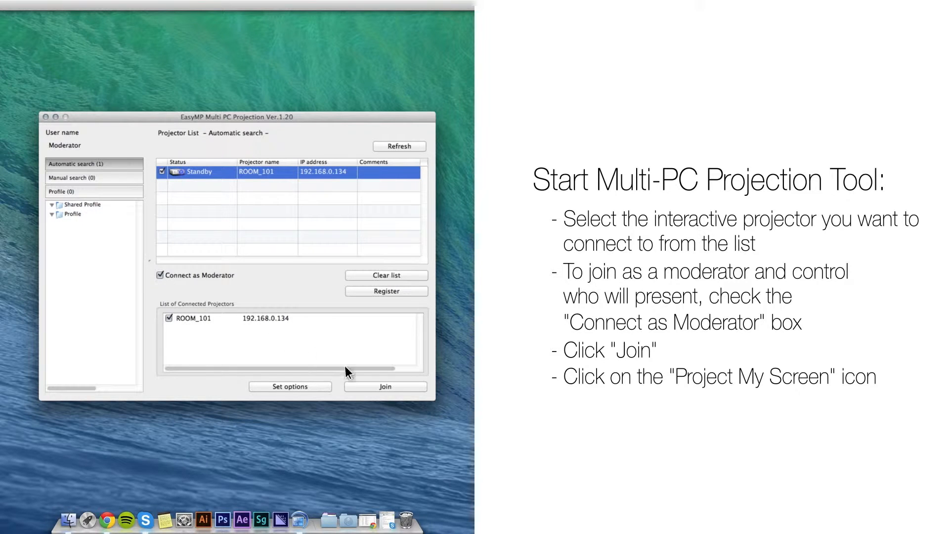
left_click(385, 386)
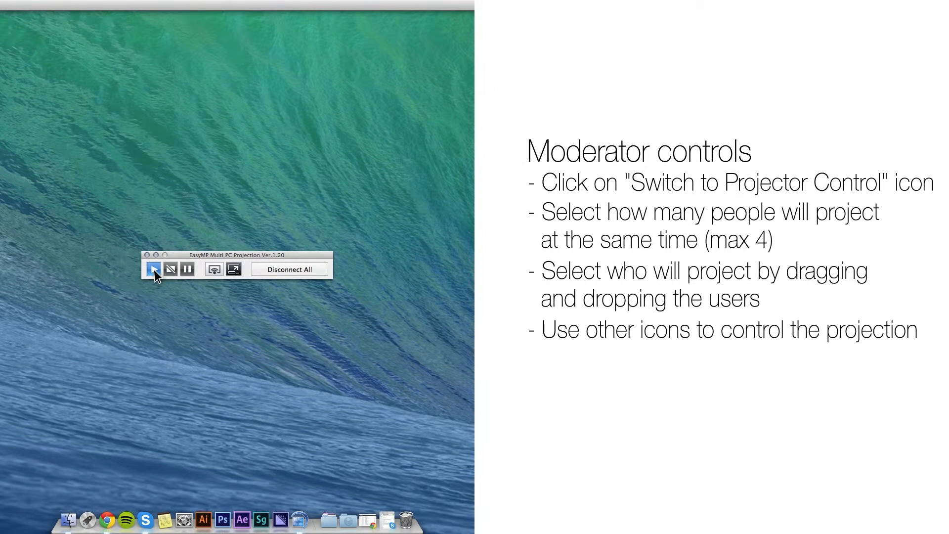
mouse_move(235, 273)
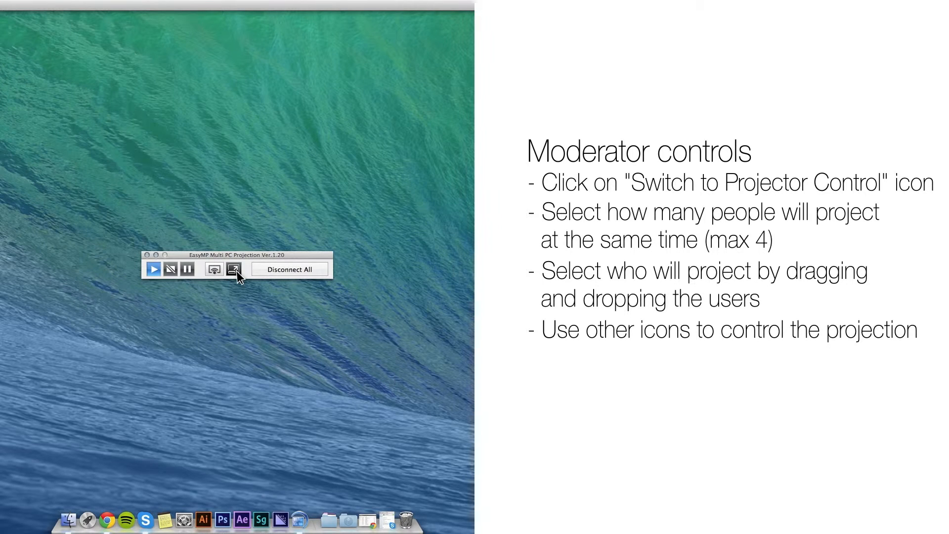
- Switch from the mini toolbar to projector control, listing Mac mini, DROID RAZR and iPad
left_click(233, 269)
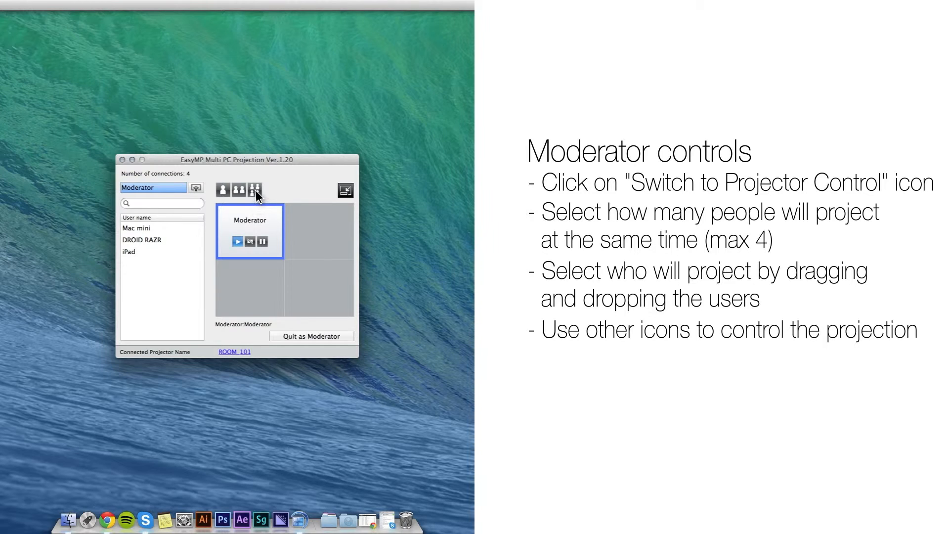
mouse_move(191, 221)
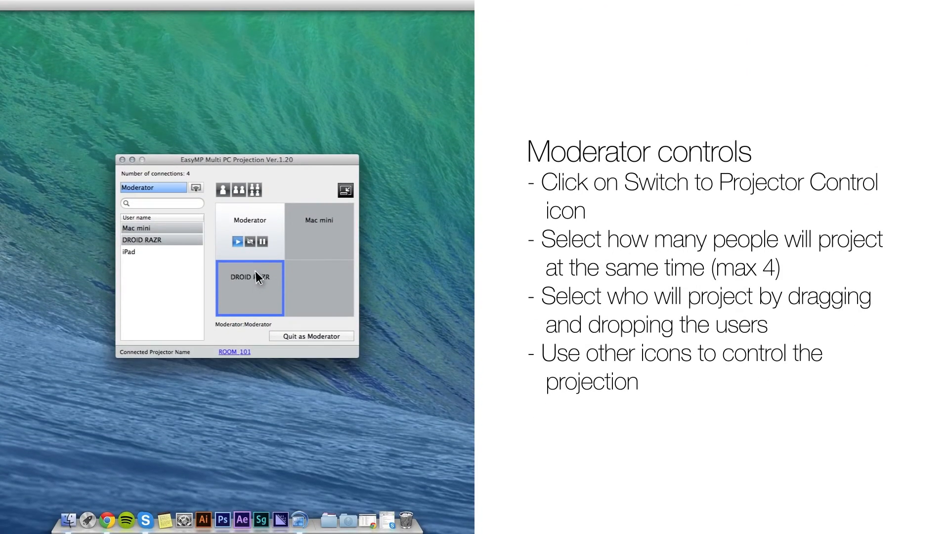
mouse_move(262, 250)
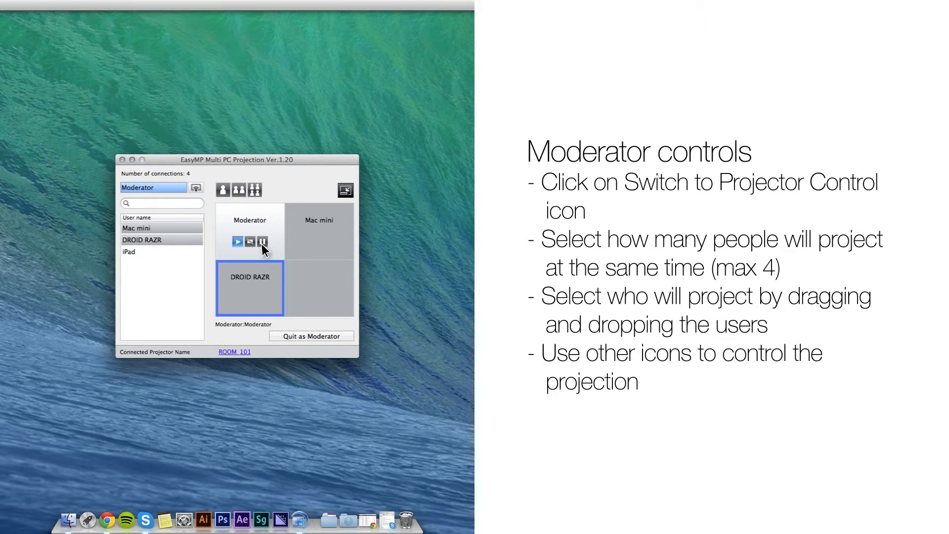